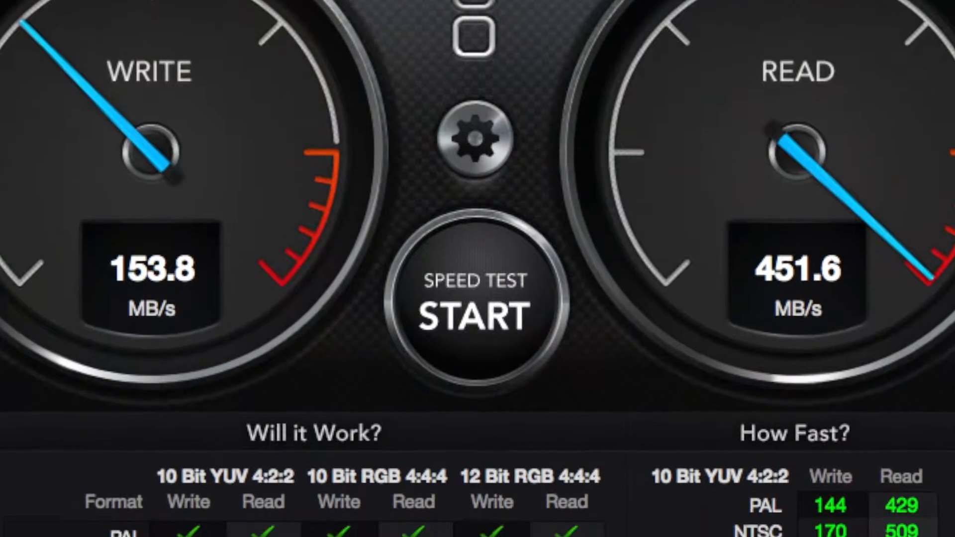
scroll("down", 3)
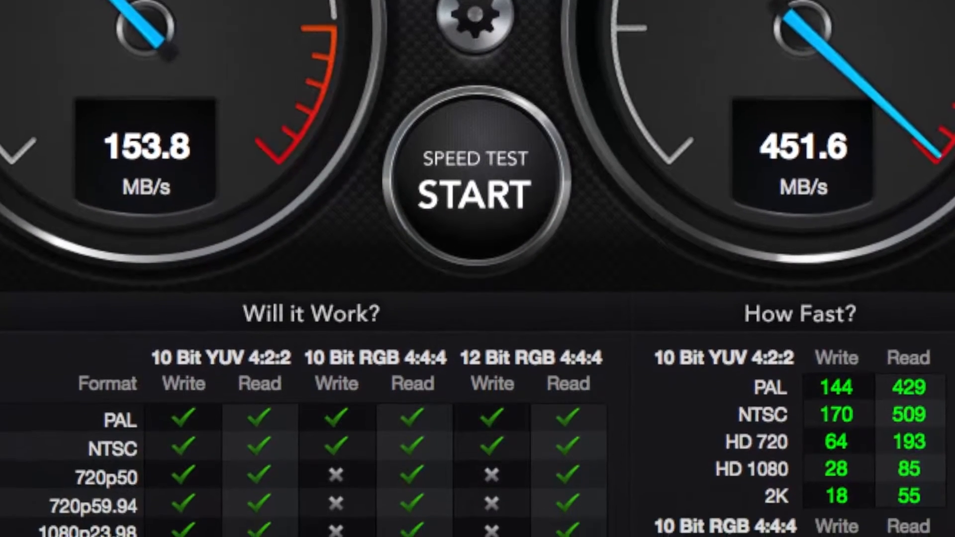